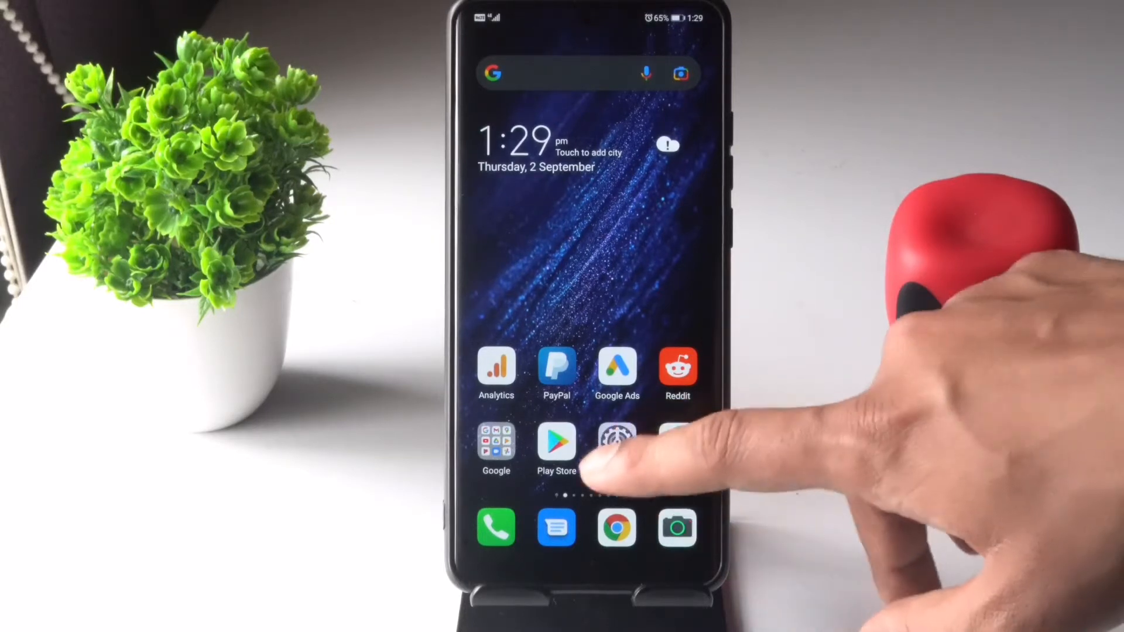
- Go from the home screen into Settings and reach the installed apps list
left_click(617, 439)
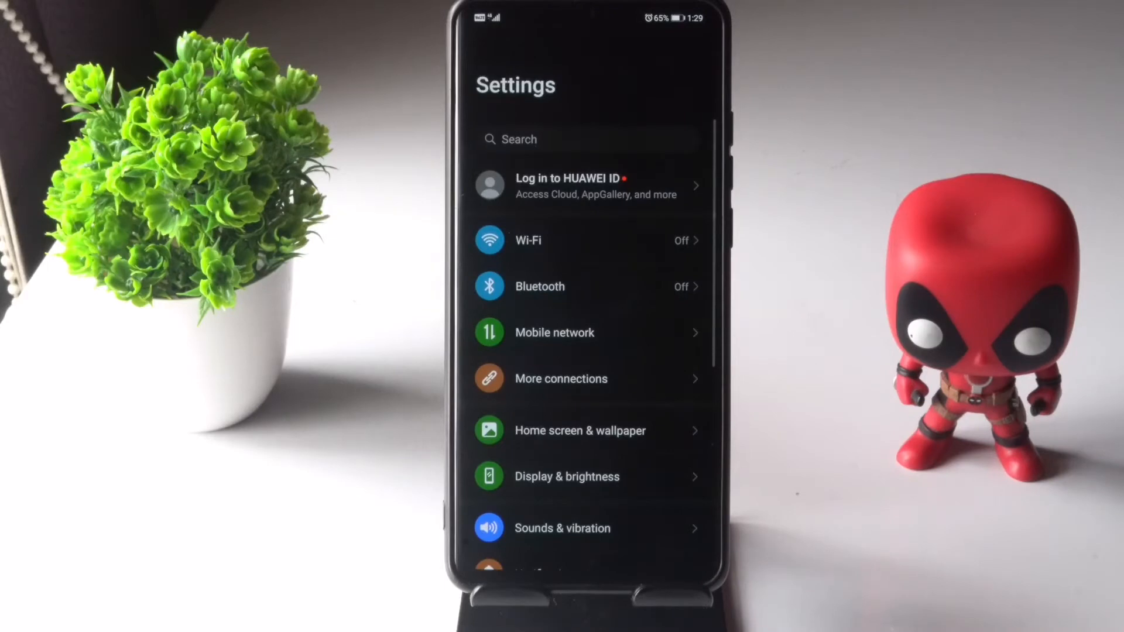
scroll("up", 3)
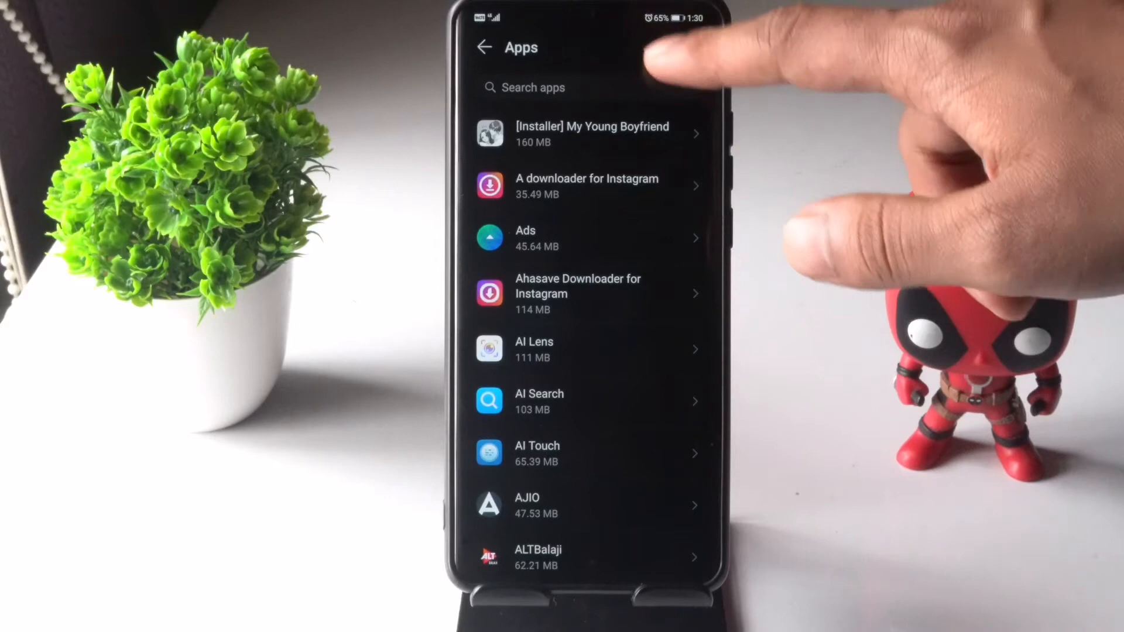
- Search the app list for "mess" and bring up the Messages app info page
left_click(533, 88)
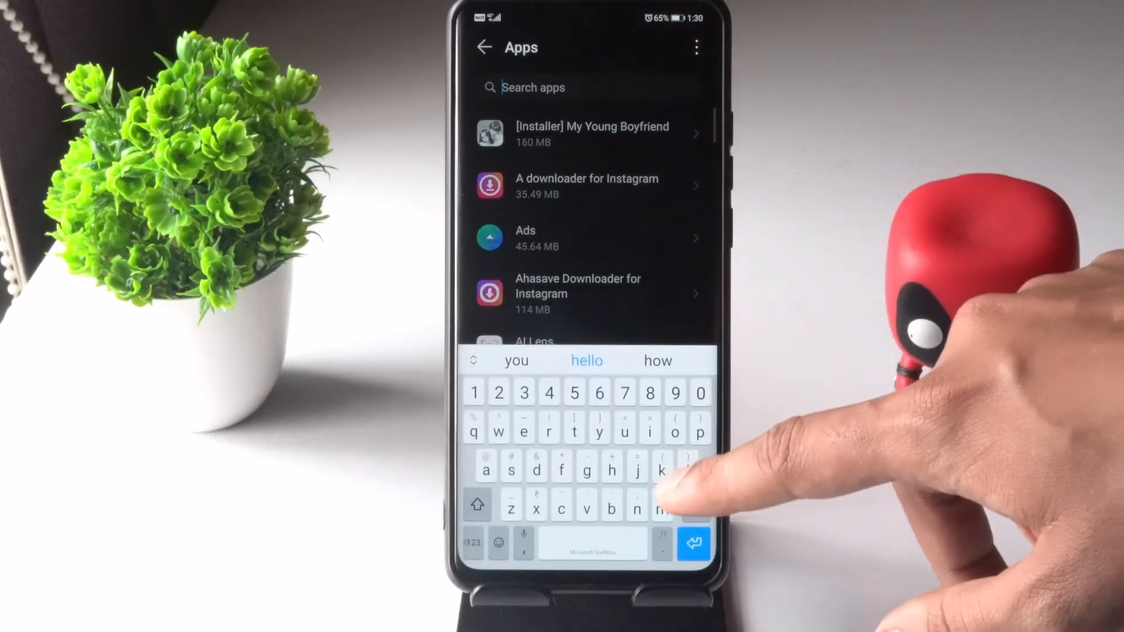
type("me")
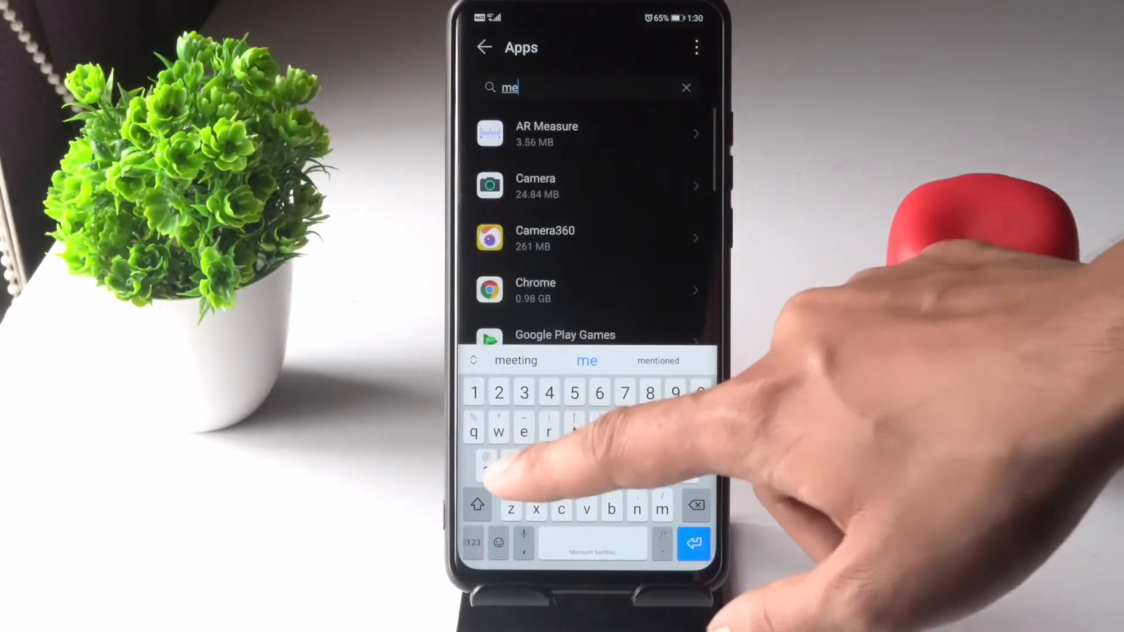
type("ss")
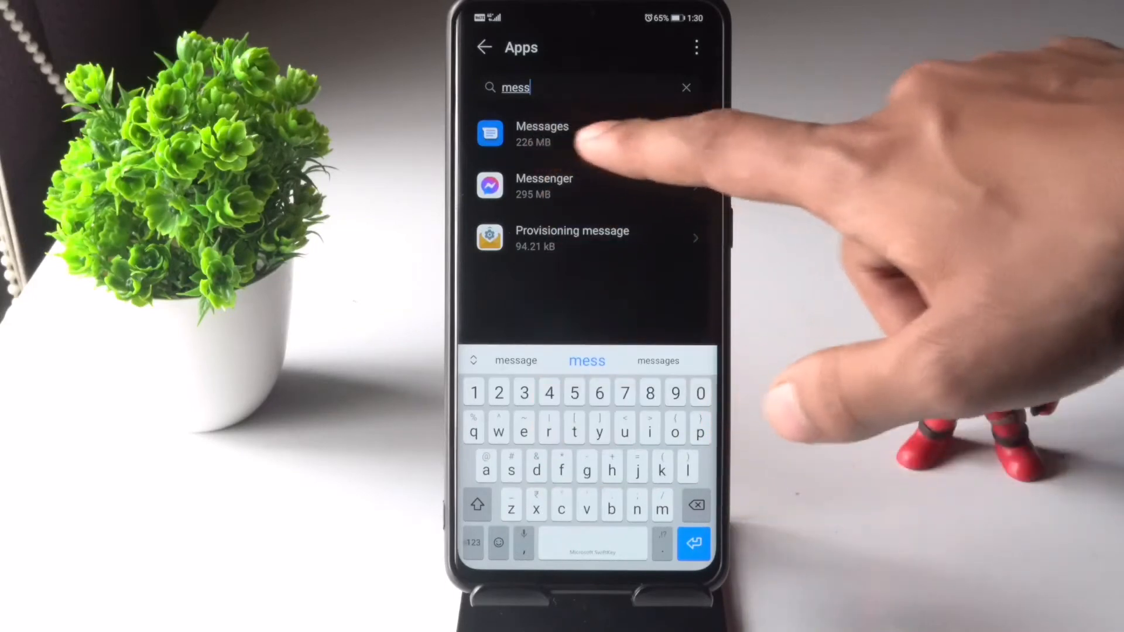
left_click(543, 133)
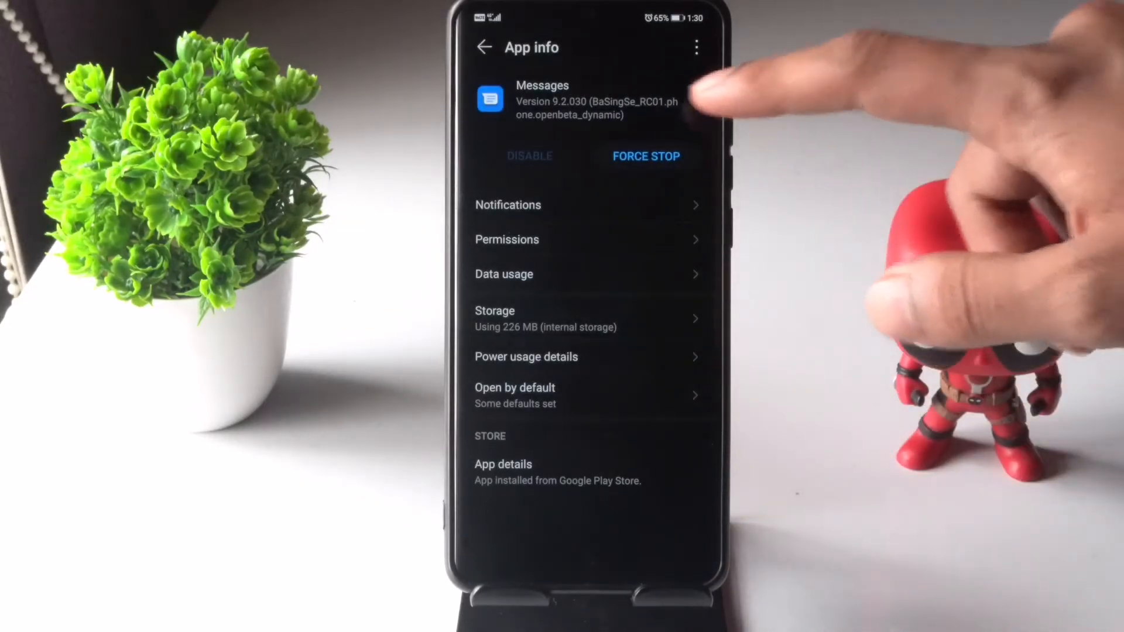
- Force-stop Messages and move to its notification settings
left_click(646, 156)
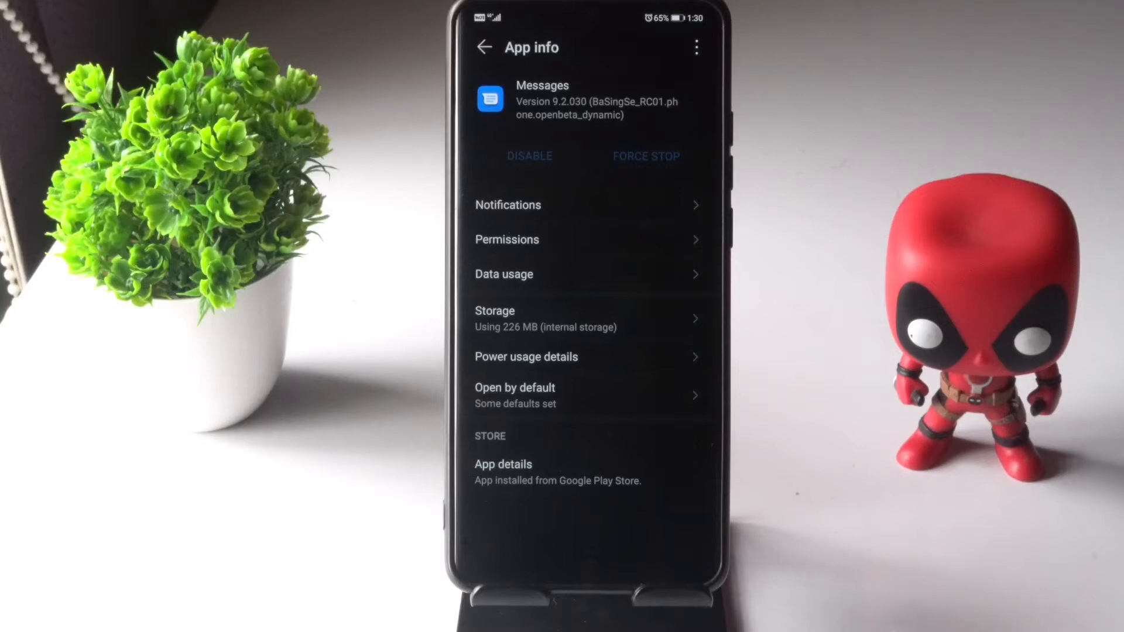
left_click(507, 205)
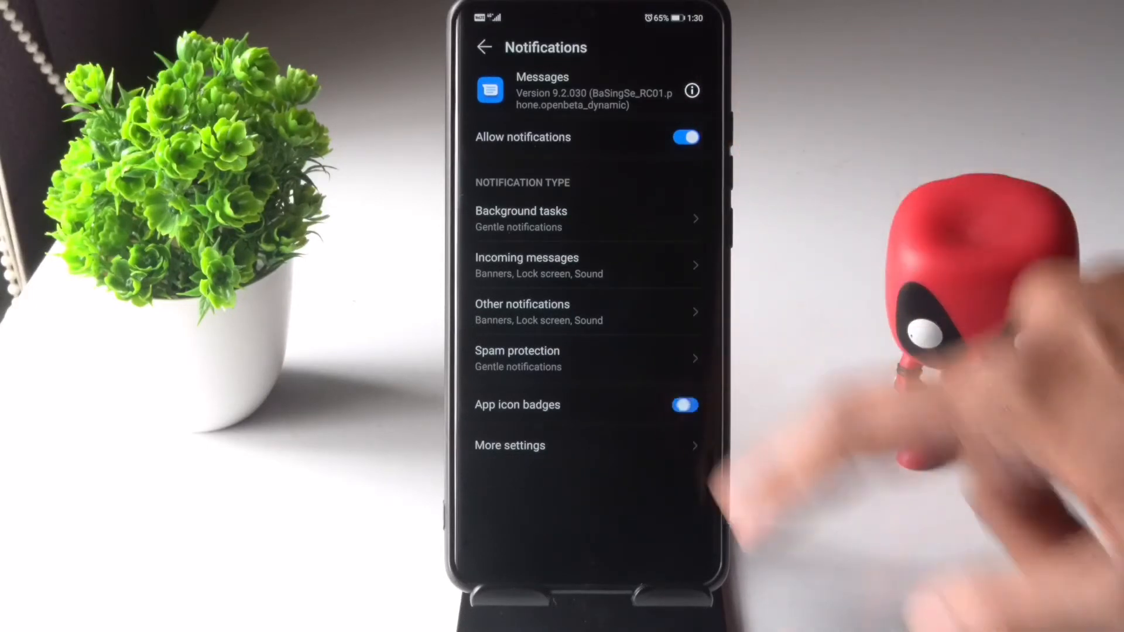
- Switch off Allow notifications for Messages background tasks
left_click(683, 404)
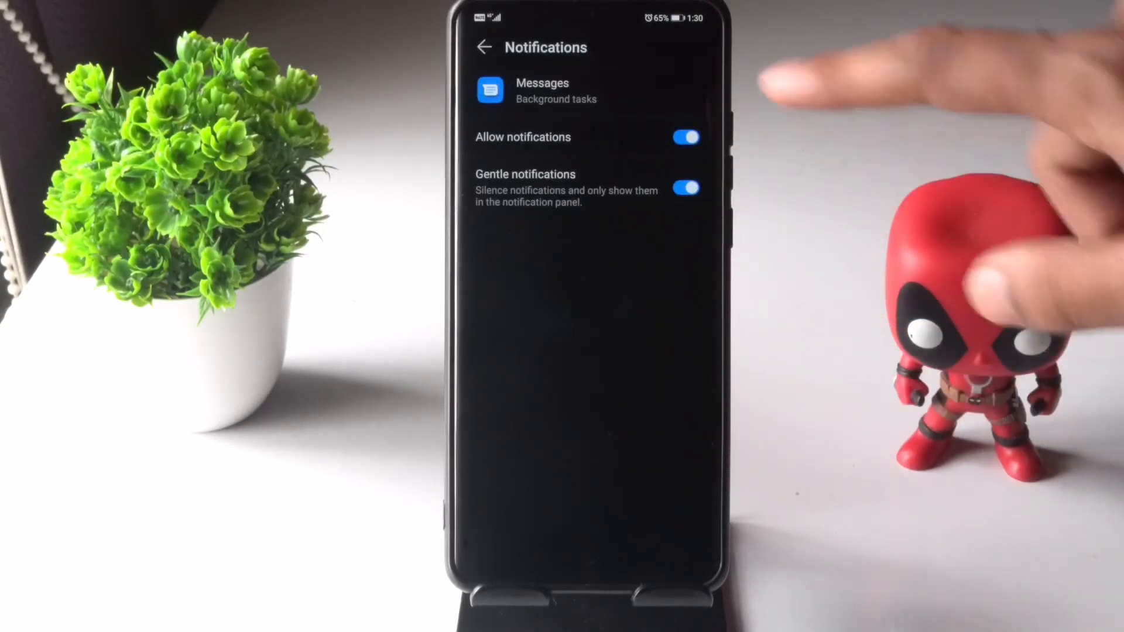
left_click(685, 137)
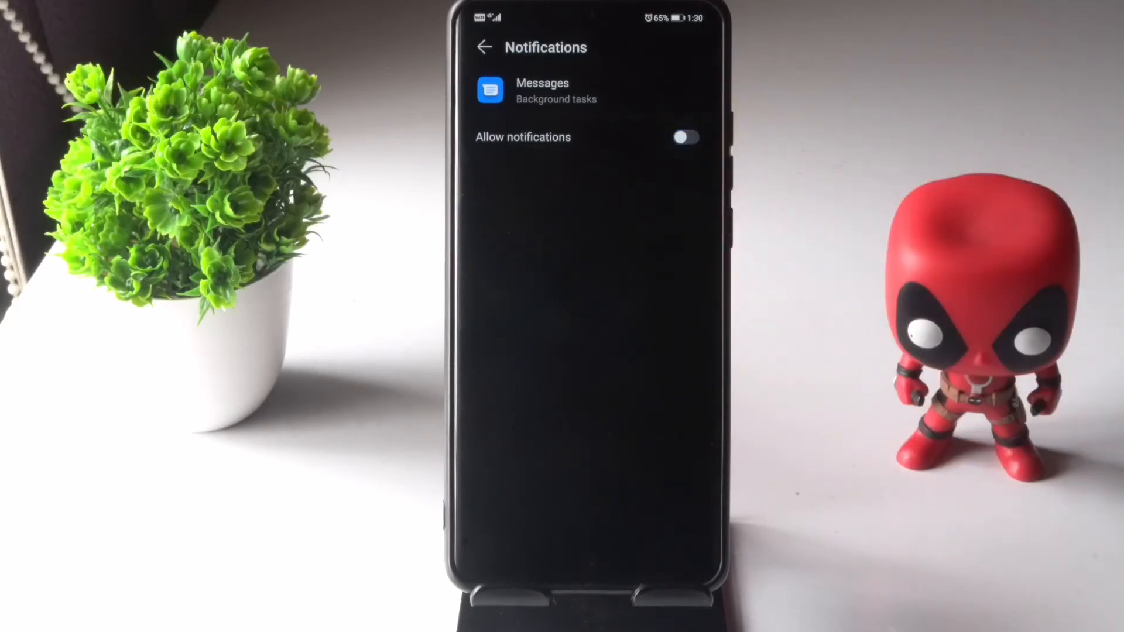